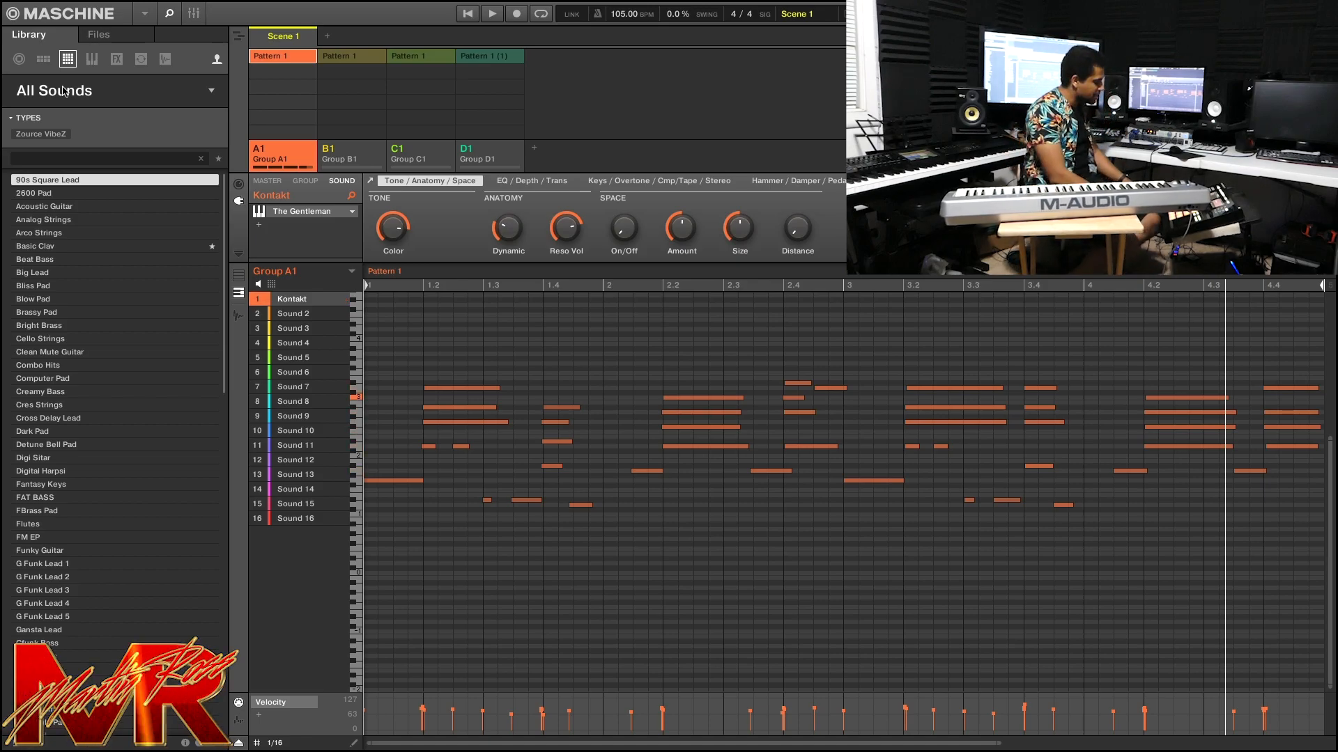
# Switch to group D1 so its Scarbee bassline pattern shows in the piano roll
pyautogui.click(503, 11)
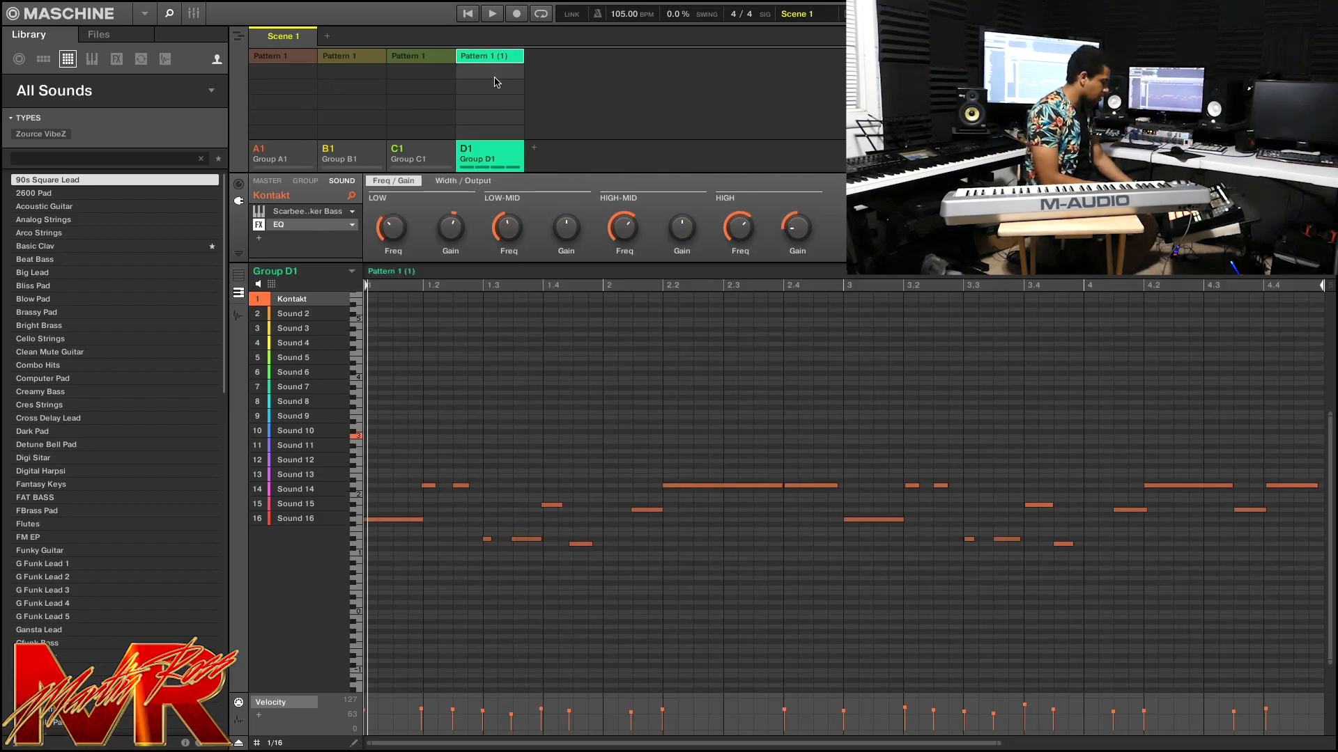
pyautogui.click(491, 12)
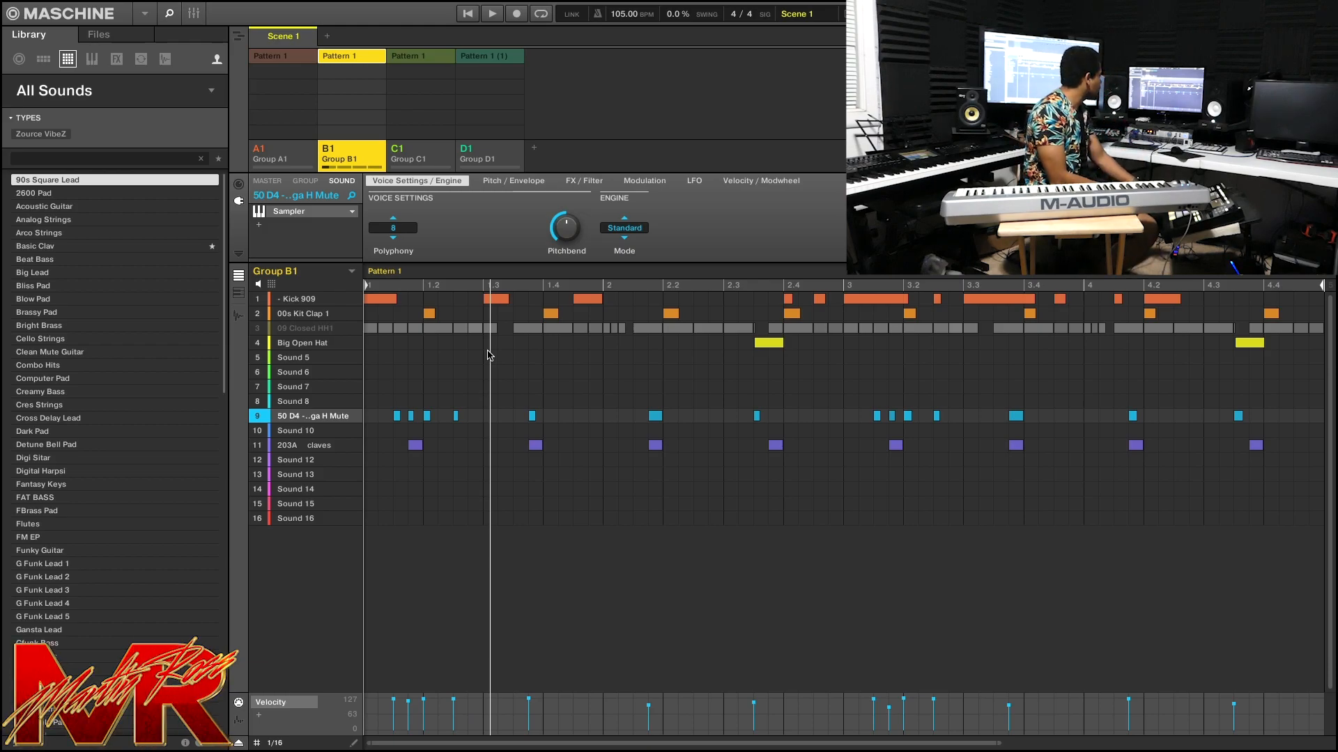
# Glance at the B1 drum pattern and return to the D1 bass pattern
pyautogui.click(504, 14)
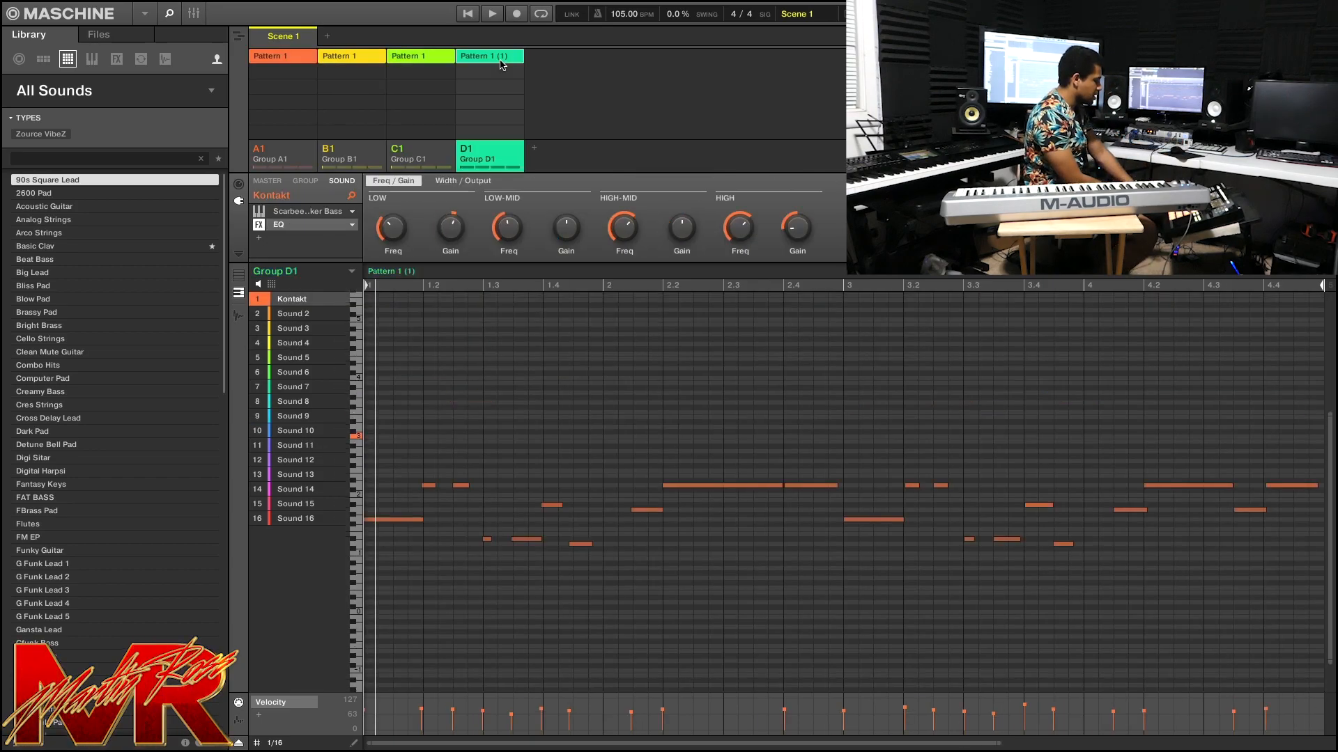
# Start playback of Scene 1 and view the C1 brass, D1 bass and B1 drum patterns in turn
pyautogui.click(491, 12)
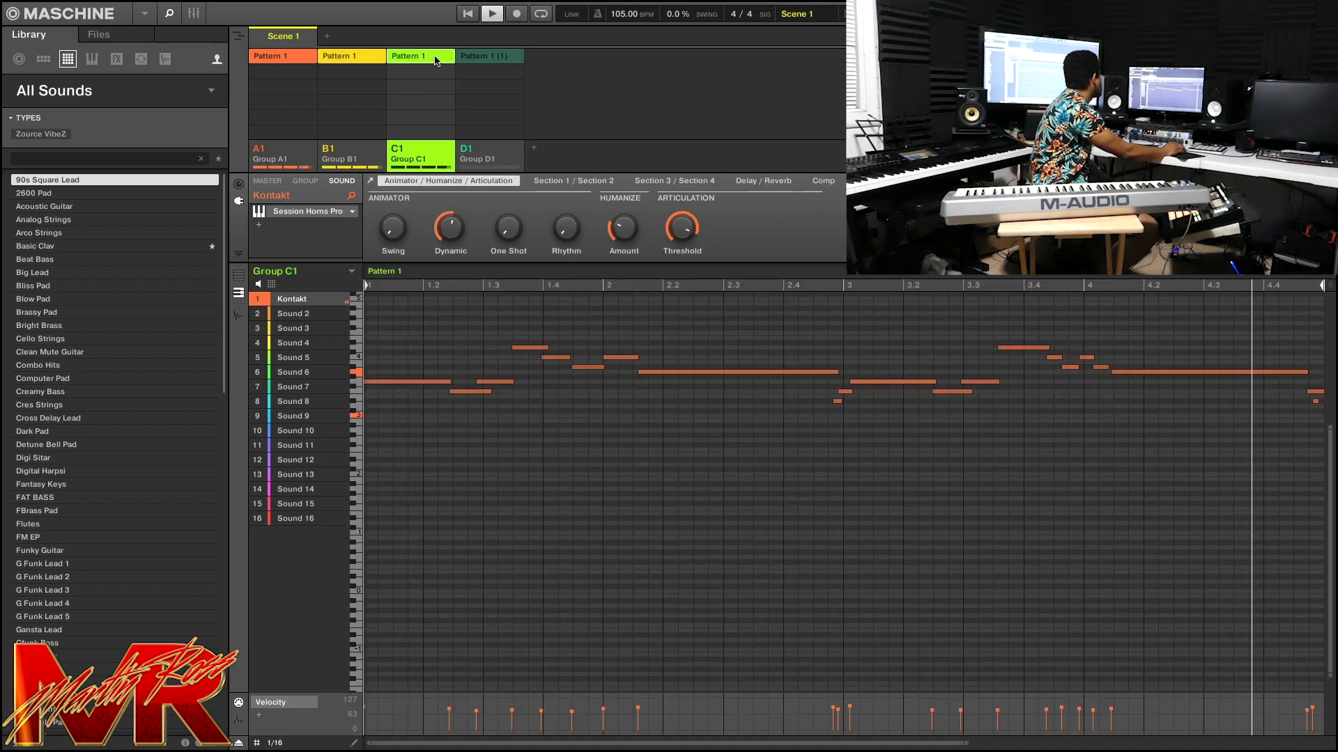
pyautogui.click(419, 56)
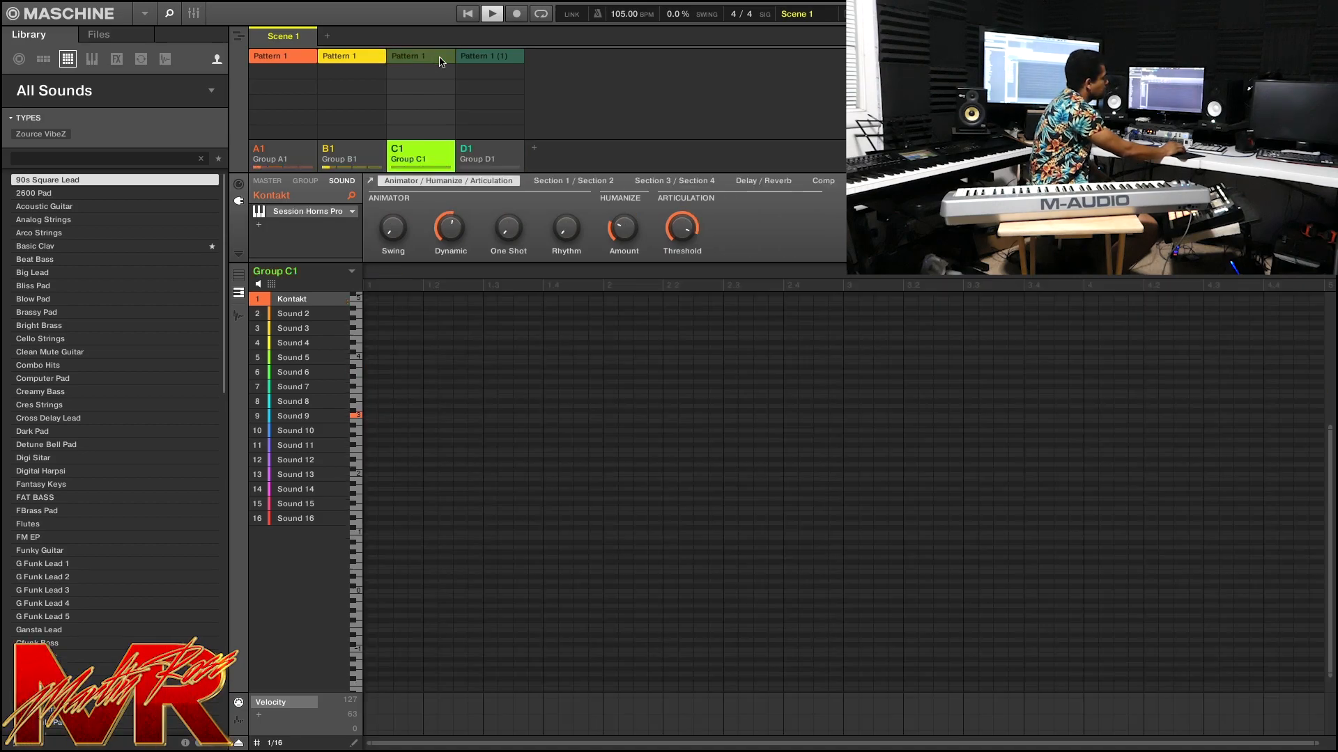
pyautogui.click(489, 56)
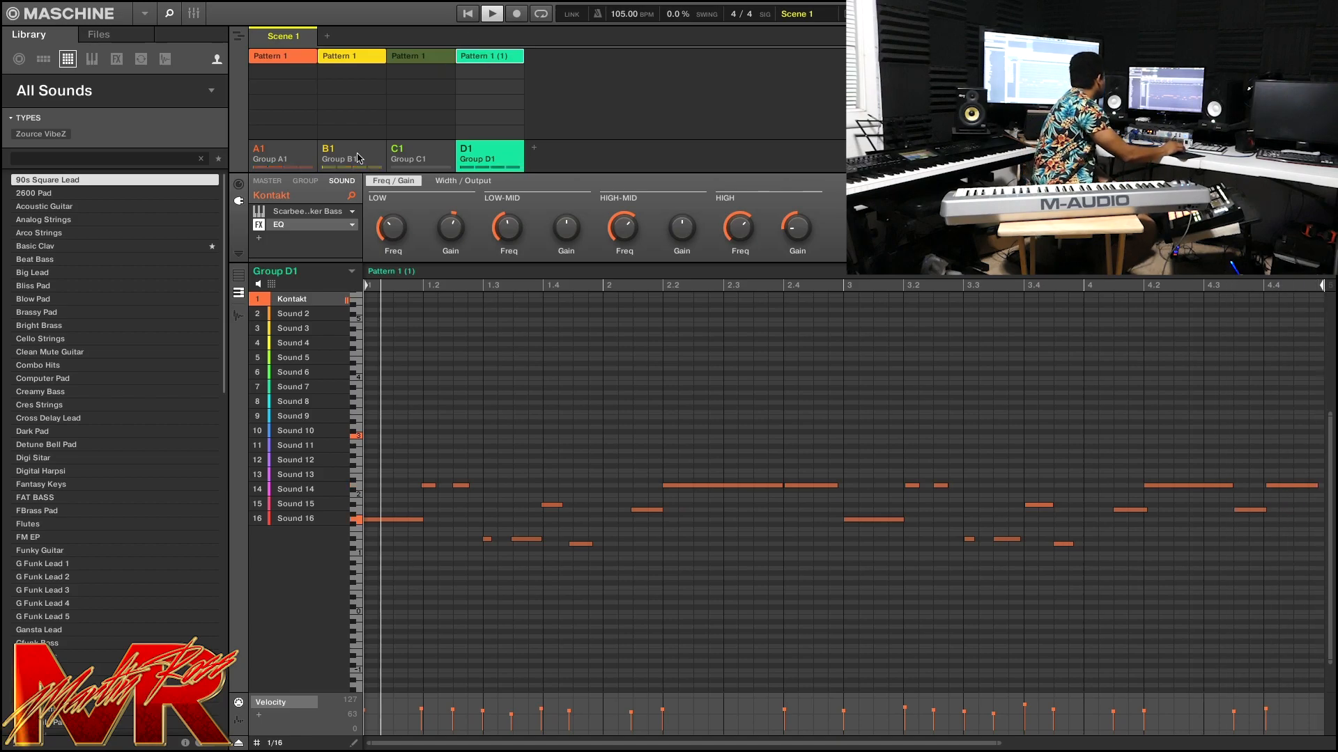
pyautogui.click(343, 156)
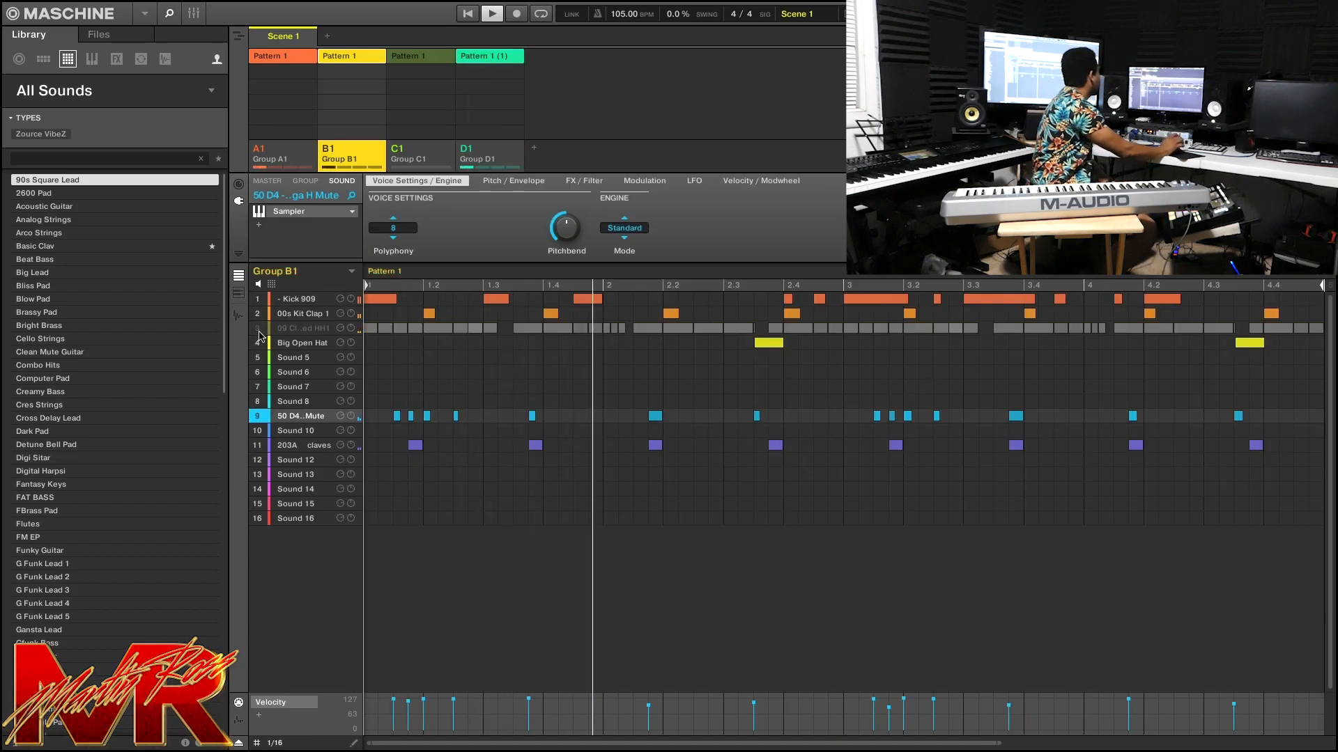